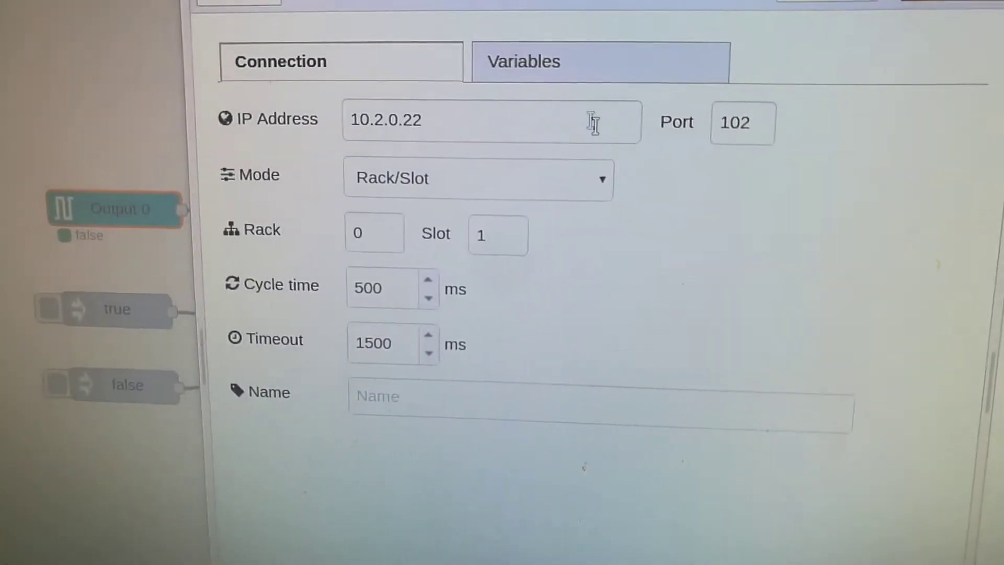
Confirm the S7 endpoint for 10.2.0.22 and open the Output 0 (Q0.0) write node's settings.
left_click(525, 61)
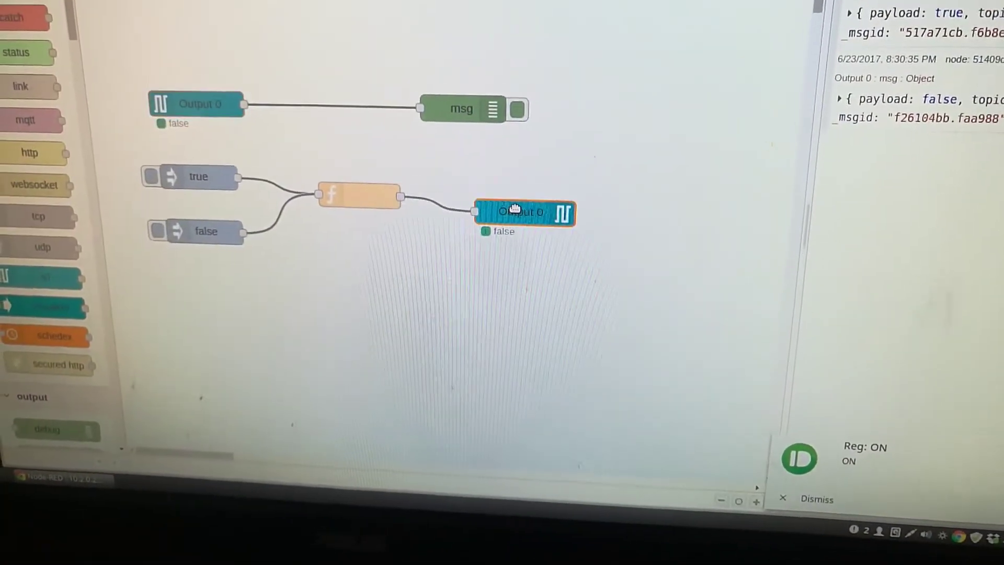
double_click(521, 211)
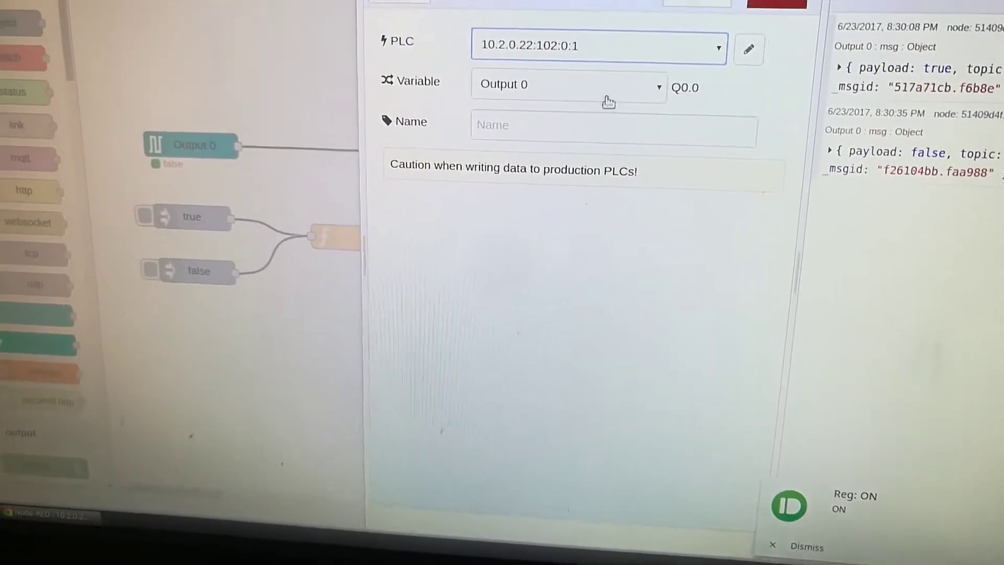